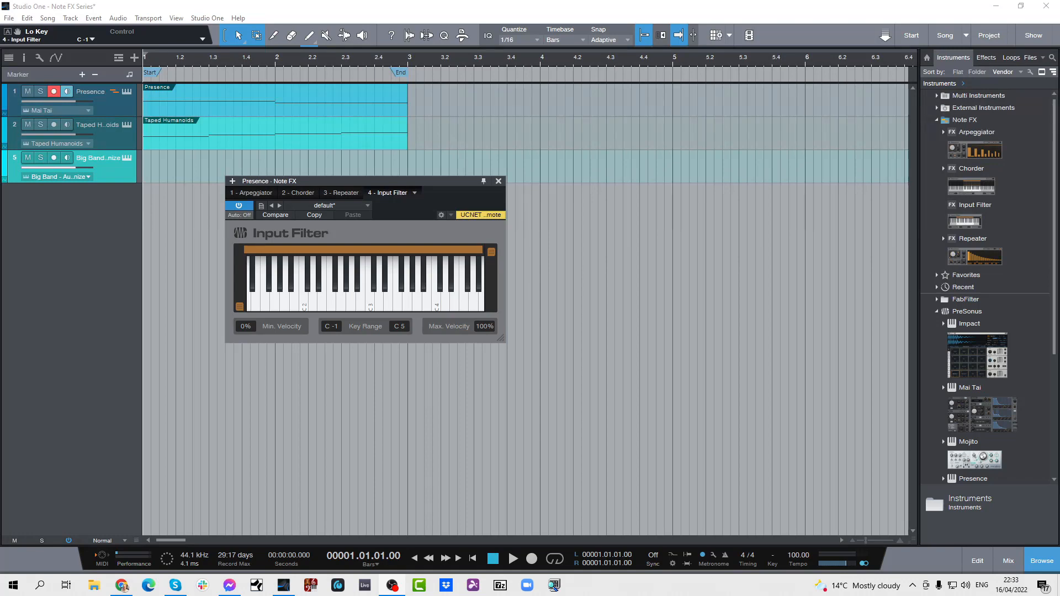
{"action": "mouse_move", "coordinate": [323, 237]}
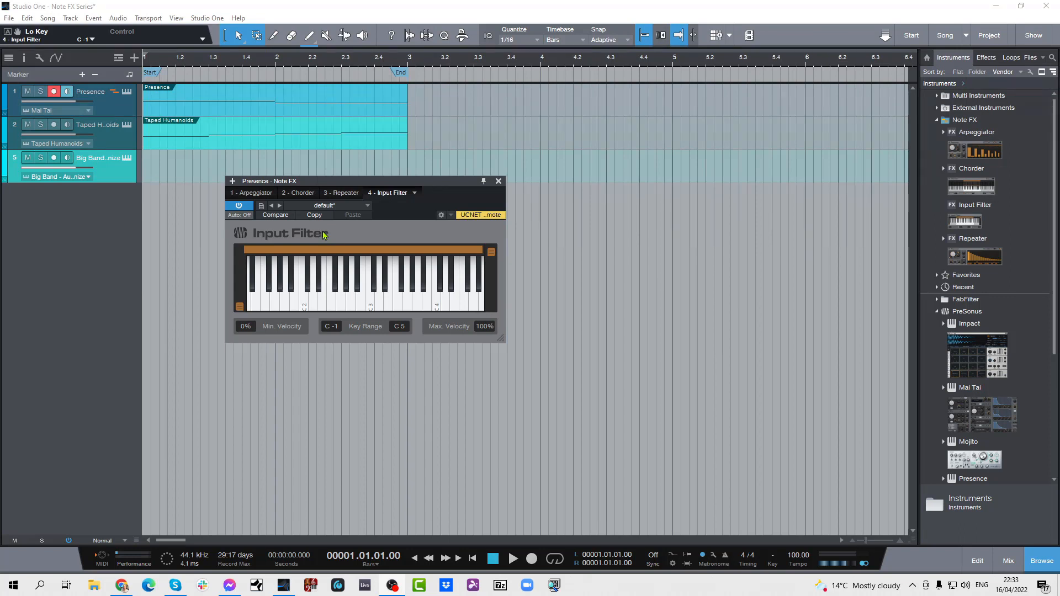
{"action": "mouse_move", "coordinate": [289, 255]}
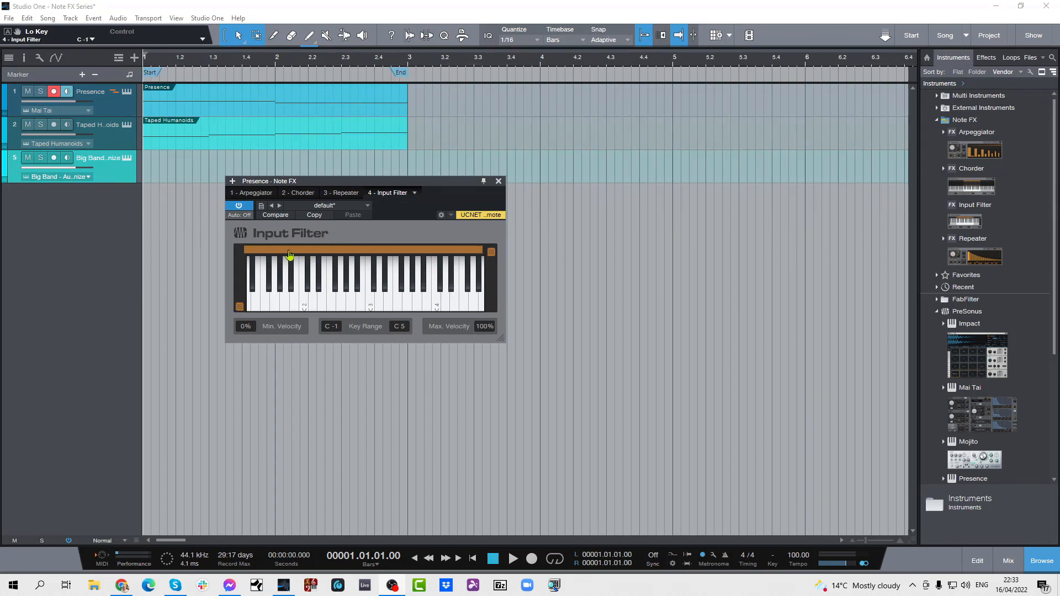
{"action": "mouse_move", "coordinate": [464, 256]}
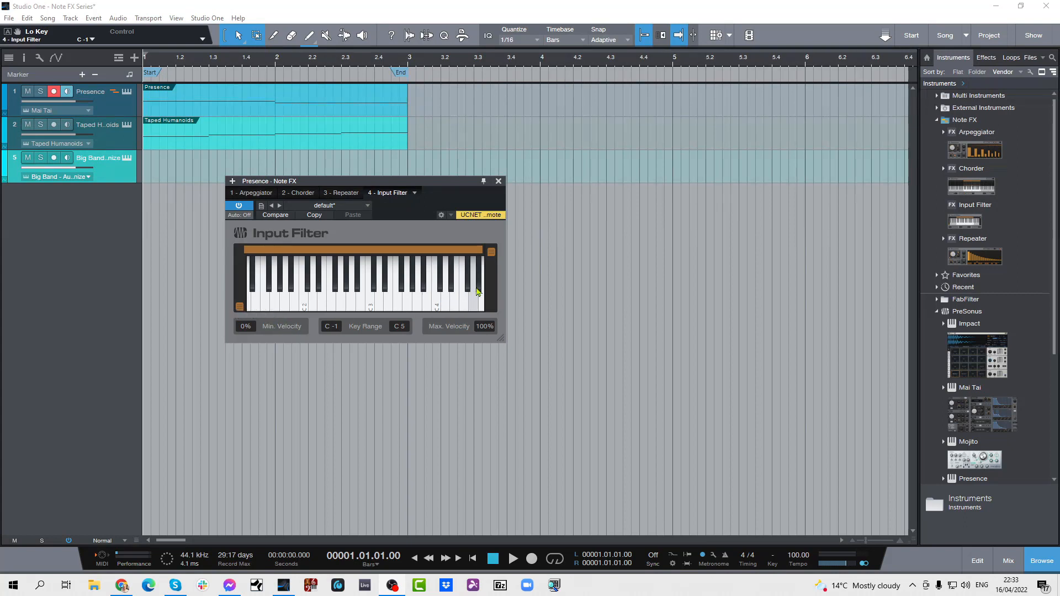
{"action": "mouse_move", "coordinate": [495, 275]}
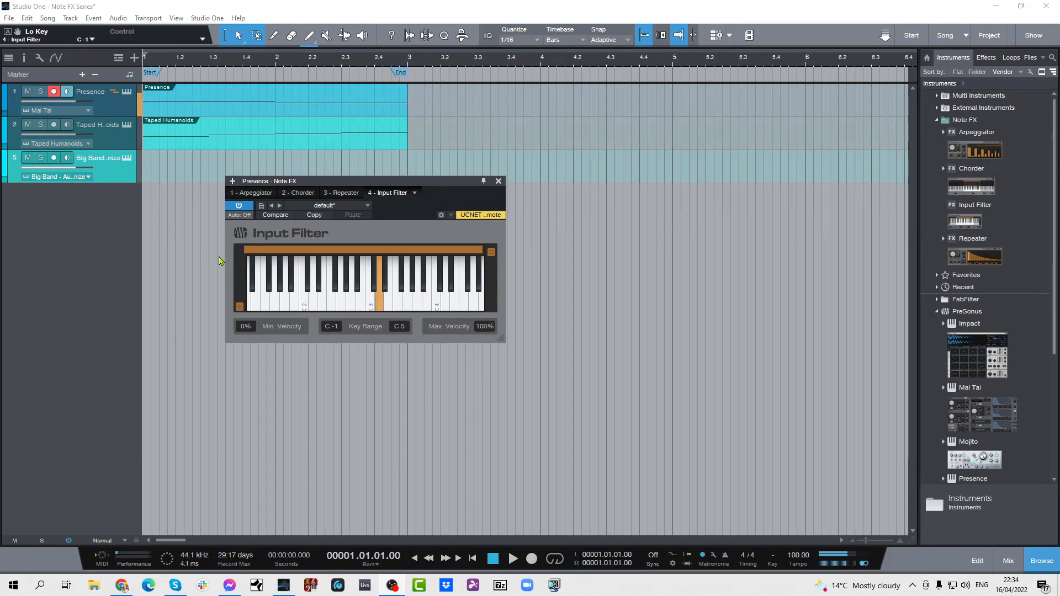
- Slide and resize the Input Filter key range bar until it spans C#2 to C#4
{"action": "left_click_drag", "start_coordinate": [382, 284], "coordinate": [325, 284]}
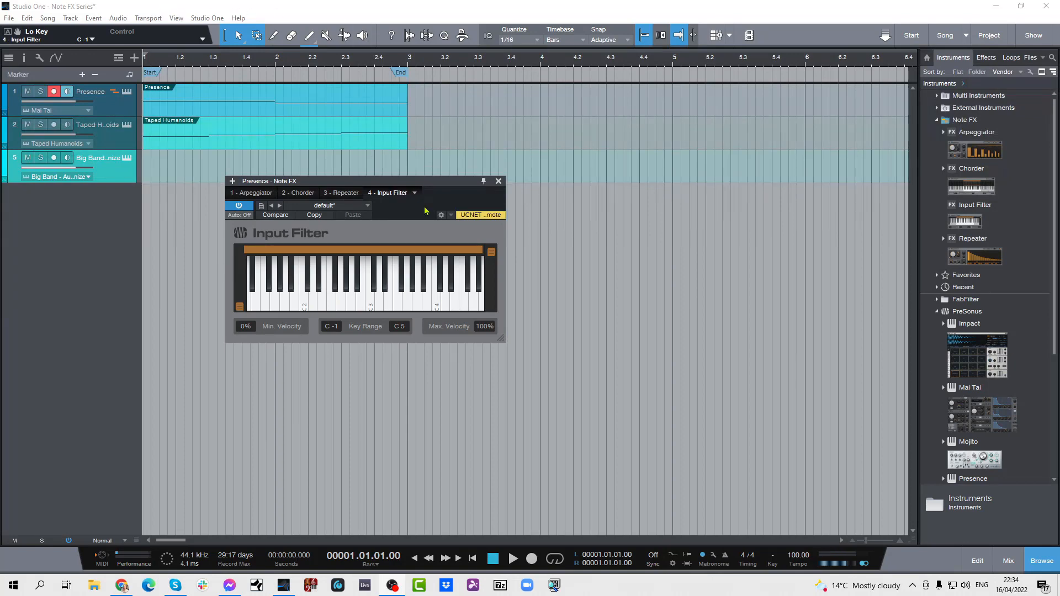
{"action": "mouse_move", "coordinate": [482, 254]}
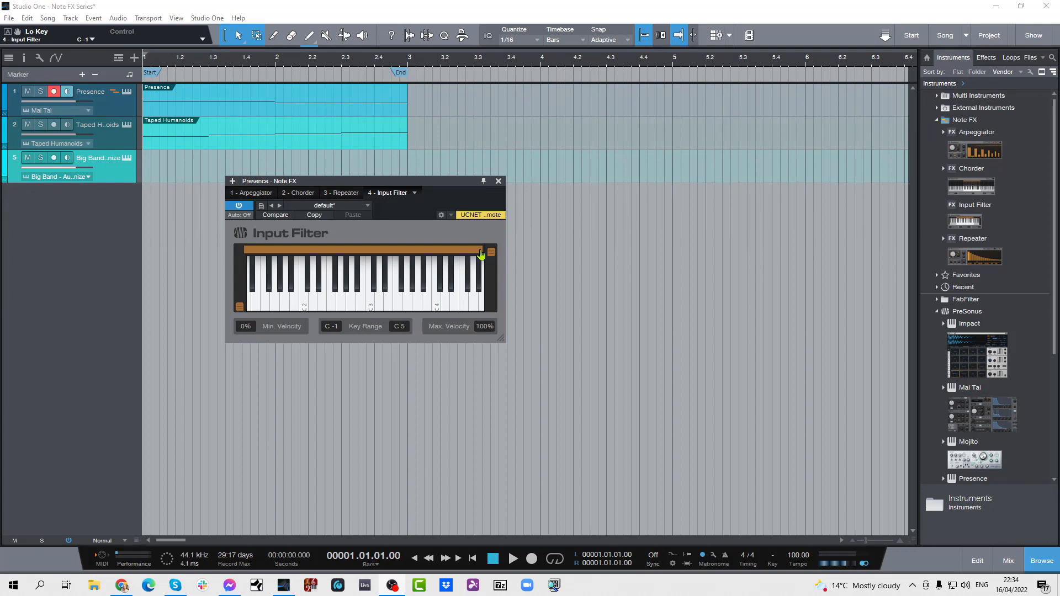
{"action": "left_click_drag", "start_coordinate": [481, 251], "coordinate": [370, 251]}
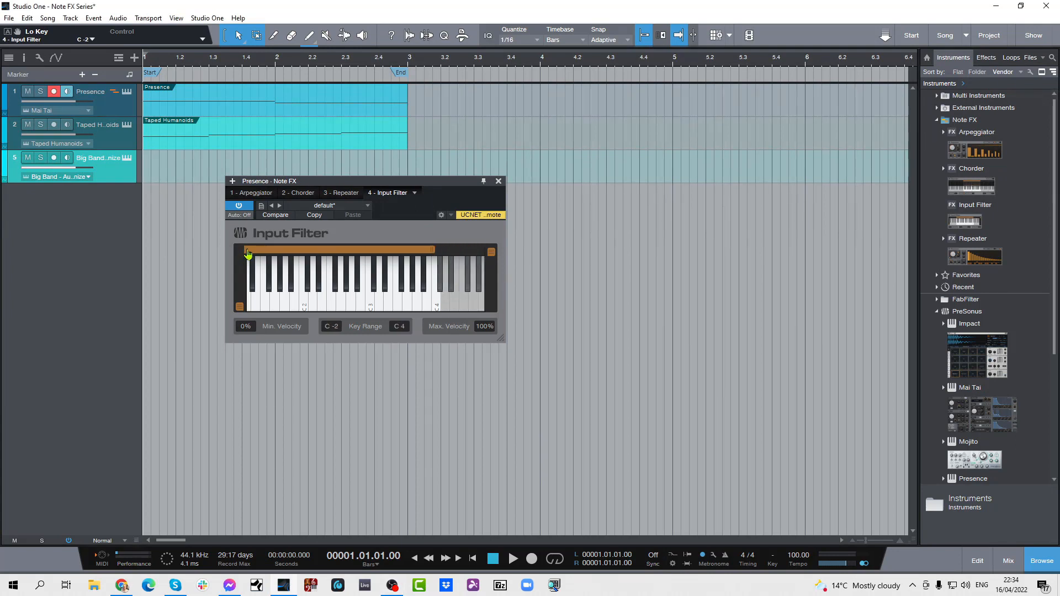
{"action": "left_click_drag", "start_coordinate": [249, 250], "coordinate": [398, 250]}
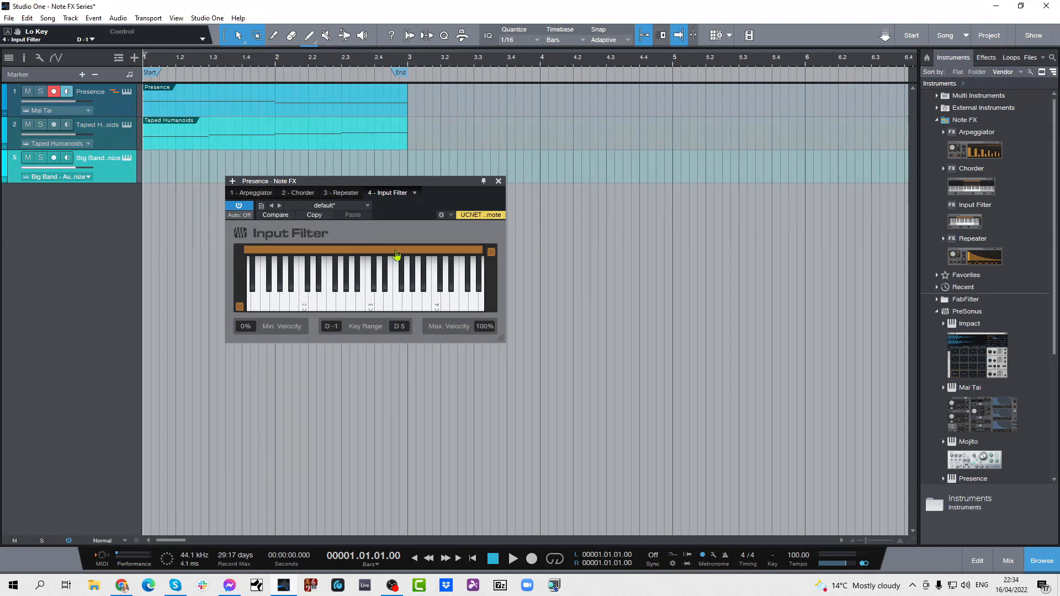
{"action": "mouse_move", "coordinate": [416, 332]}
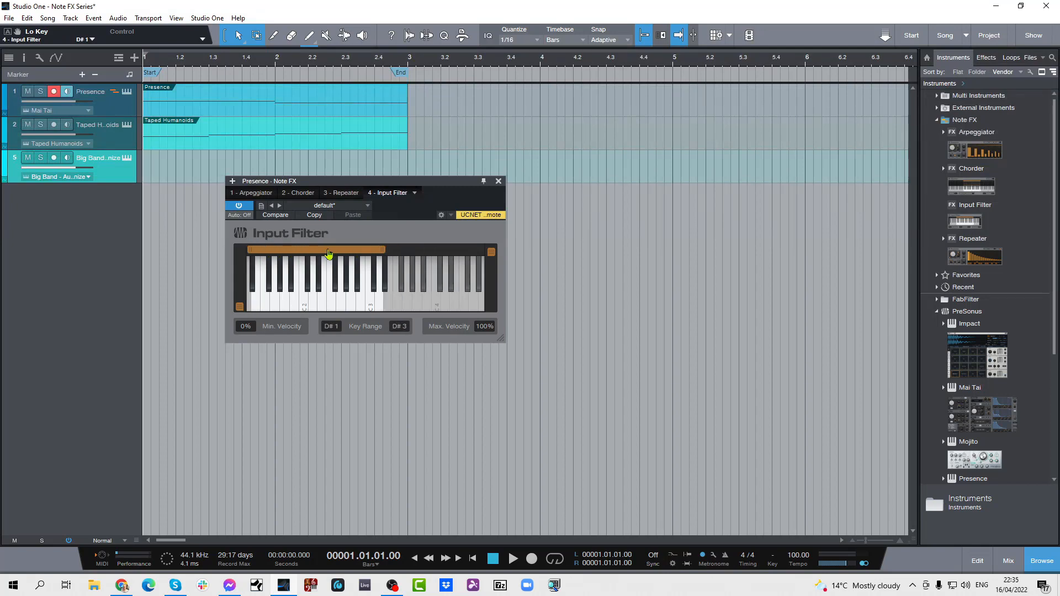
{"action": "left_click_drag", "start_coordinate": [328, 250], "coordinate": [395, 252]}
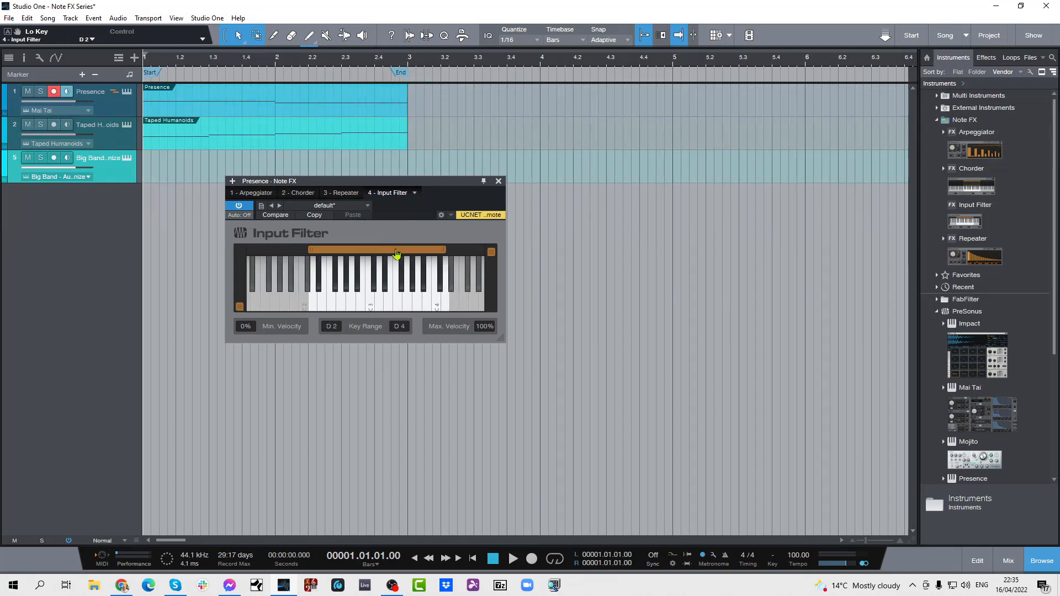
{"action": "left_click_drag", "start_coordinate": [398, 251], "coordinate": [470, 251]}
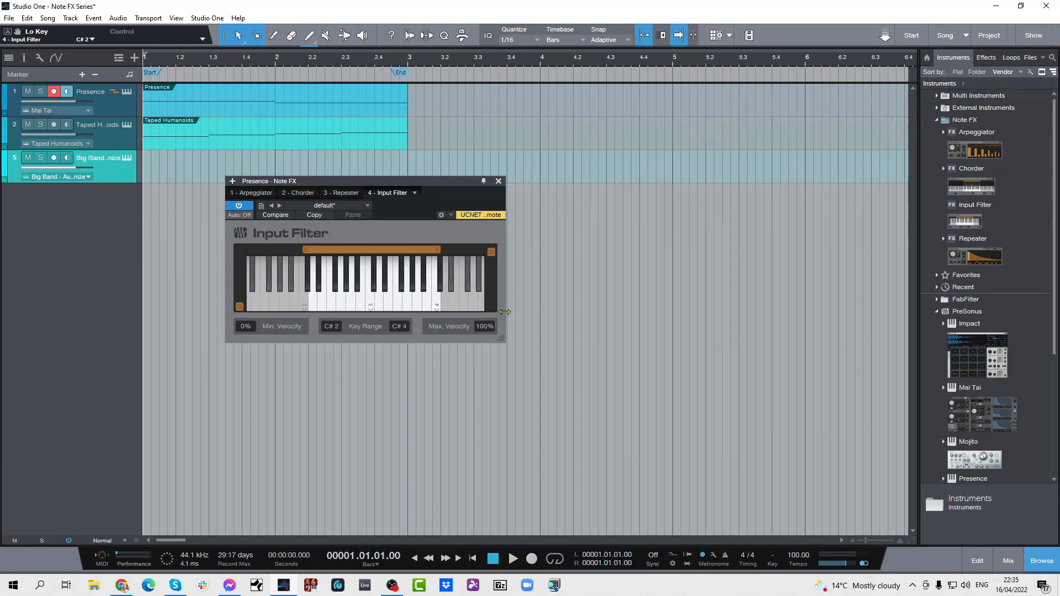
- Widen the Input Filter to show more keys and shift the key range to C#1–C#3
{"action": "left_click_drag", "start_coordinate": [505, 311], "coordinate": [759, 316]}
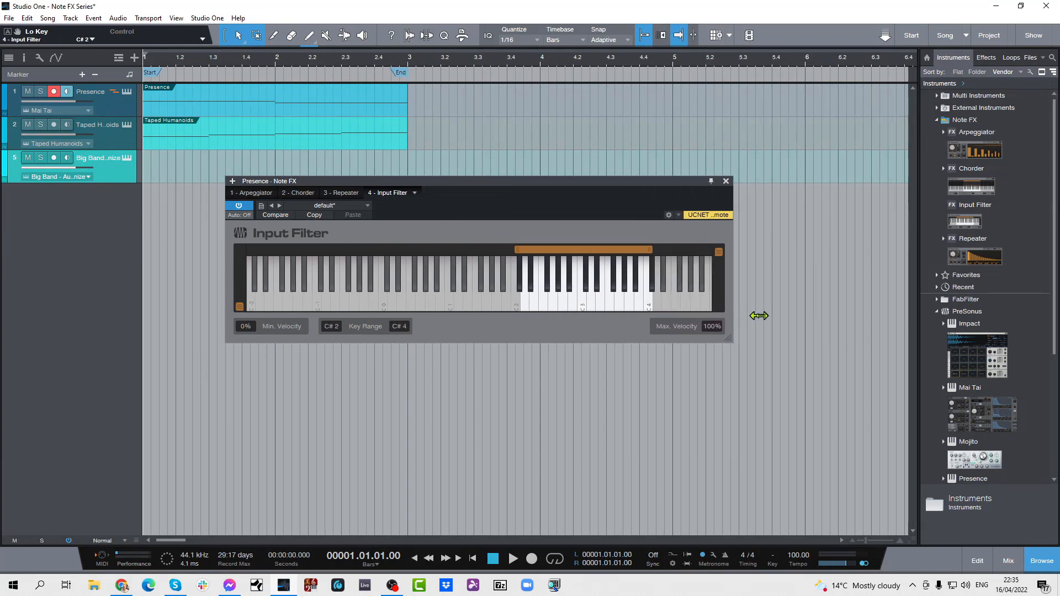
{"action": "mouse_move", "coordinate": [566, 255]}
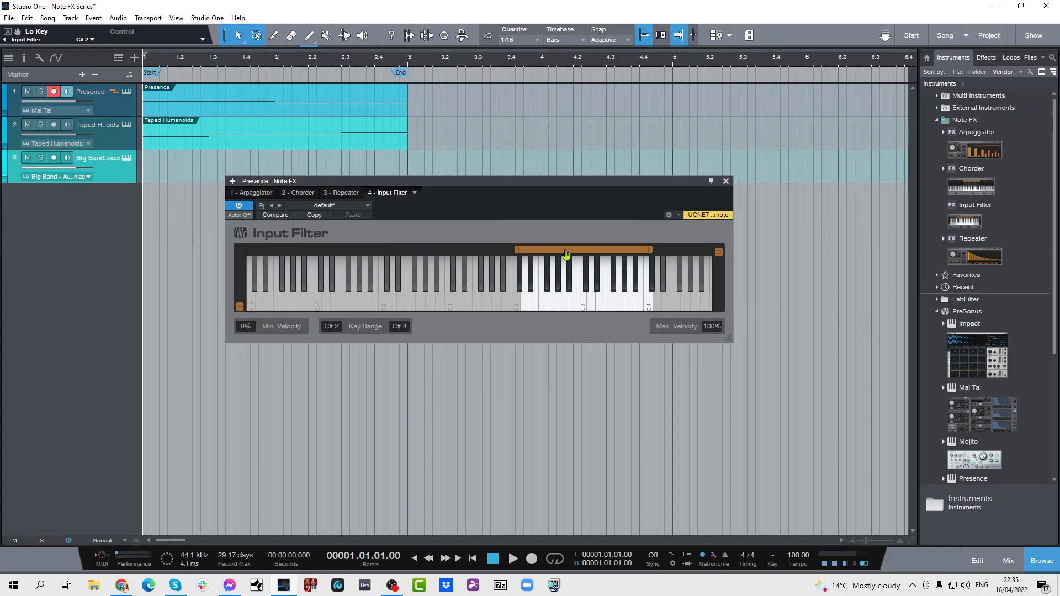
{"action": "left_click_drag", "start_coordinate": [564, 254], "coordinate": [504, 254]}
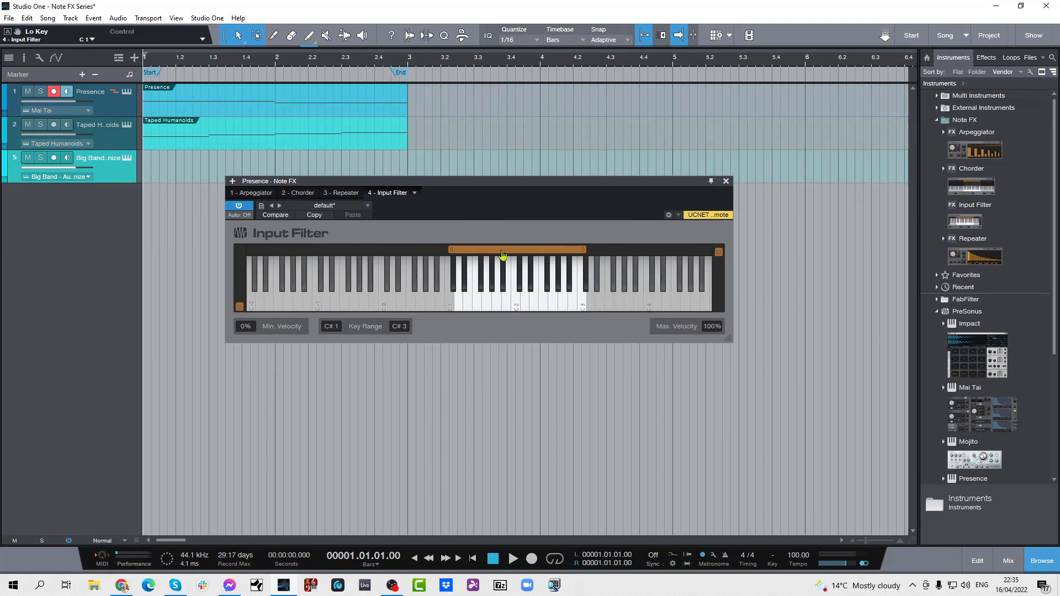
{"action": "mouse_move", "coordinate": [337, 333]}
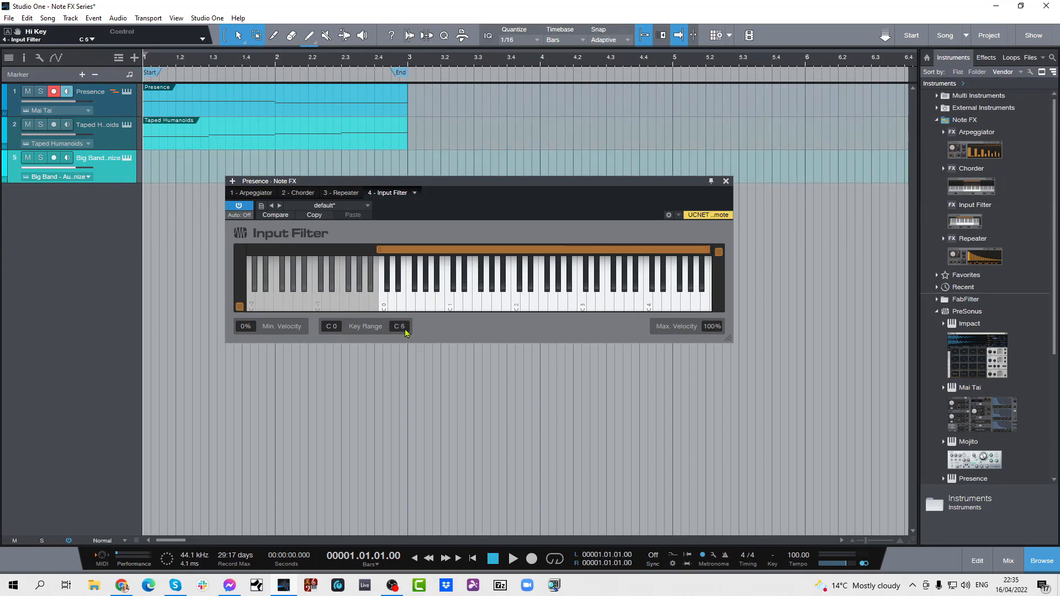
{"action": "mouse_move", "coordinate": [422, 363]}
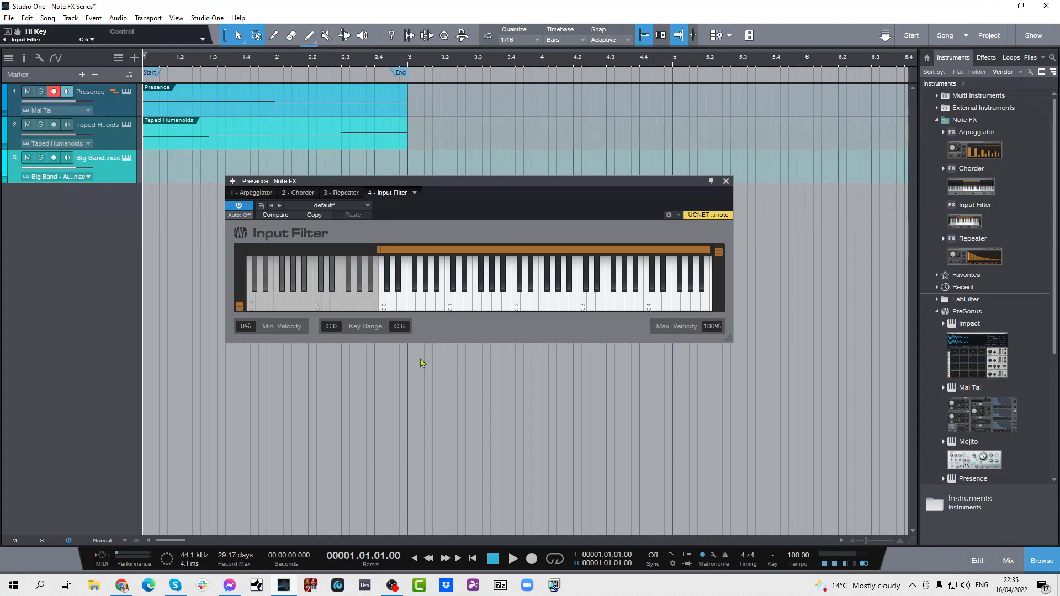
{"action": "mouse_move", "coordinate": [372, 350]}
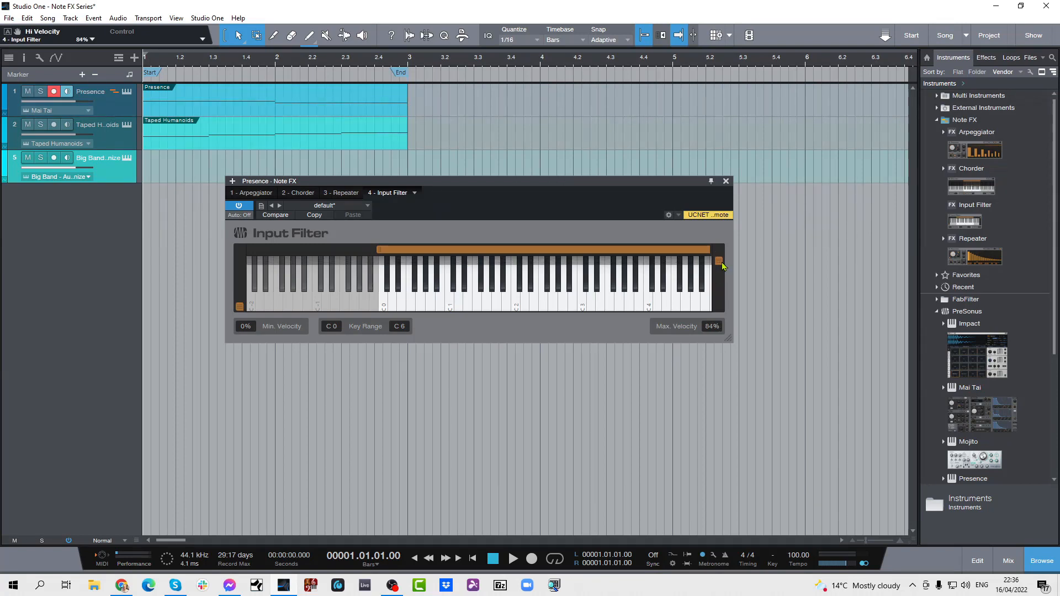
- Pull the Max Velocity handle down so maximum velocity reads 78%
{"action": "left_click_drag", "start_coordinate": [719, 262], "coordinate": [719, 265]}
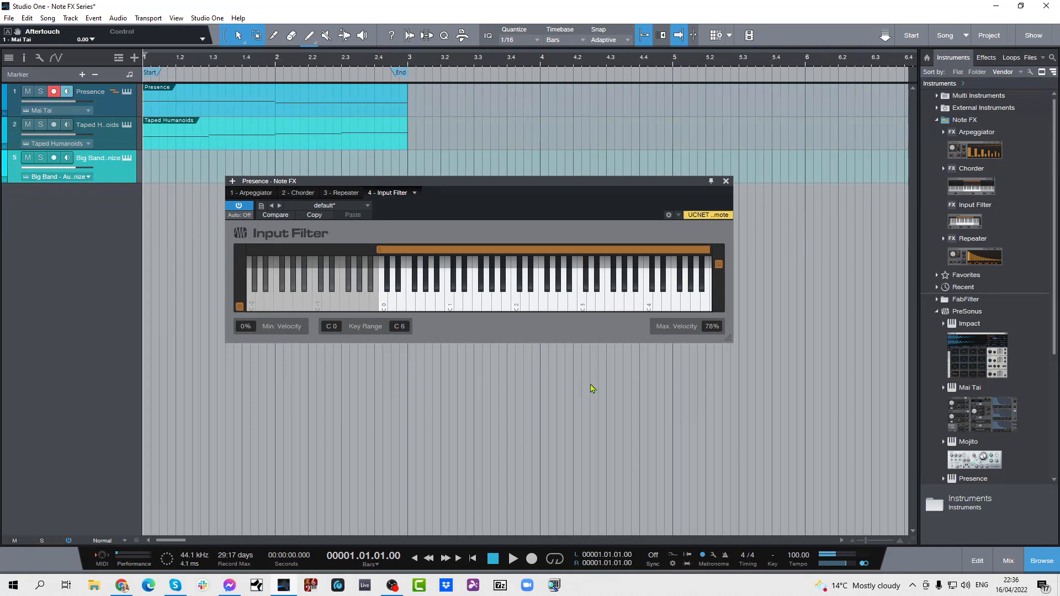
{"action": "mouse_move", "coordinate": [723, 260]}
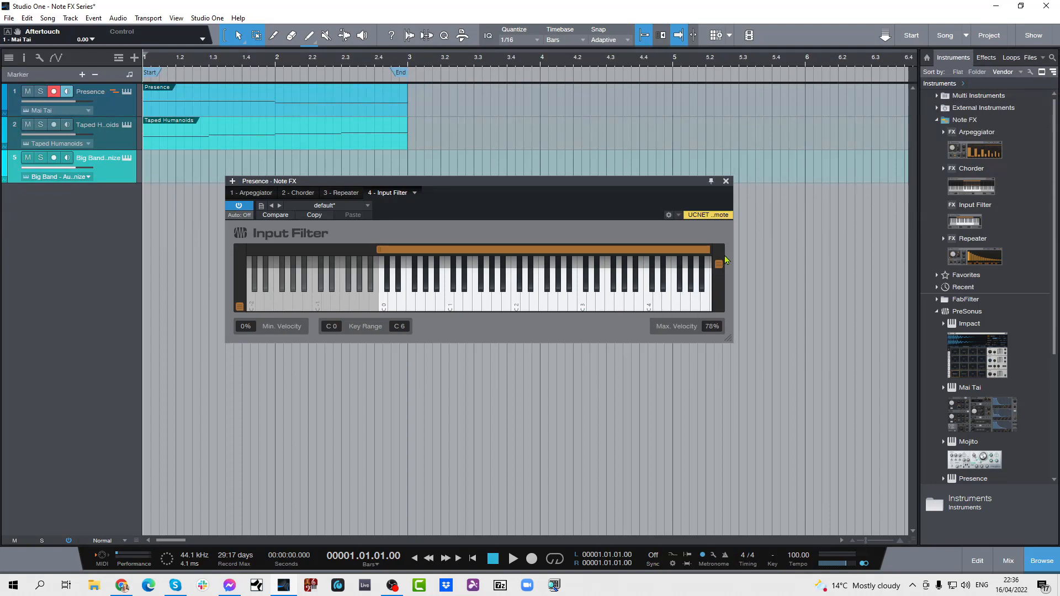
- Return maximum velocity to 100% and raise minimum velocity to 29%
{"action": "left_click_drag", "start_coordinate": [719, 264], "coordinate": [719, 249]}
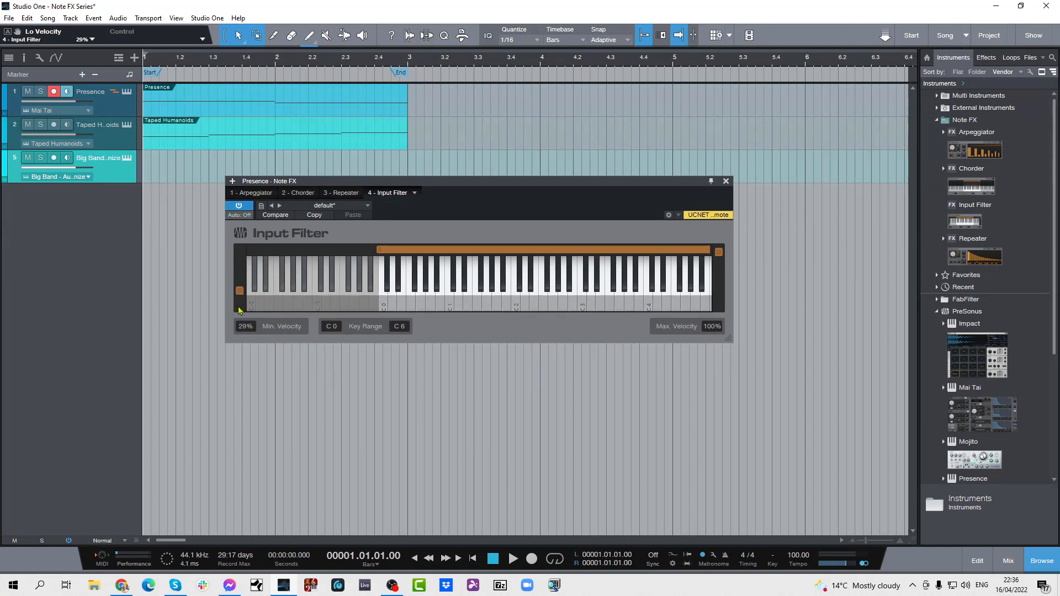
{"action": "mouse_move", "coordinate": [290, 392]}
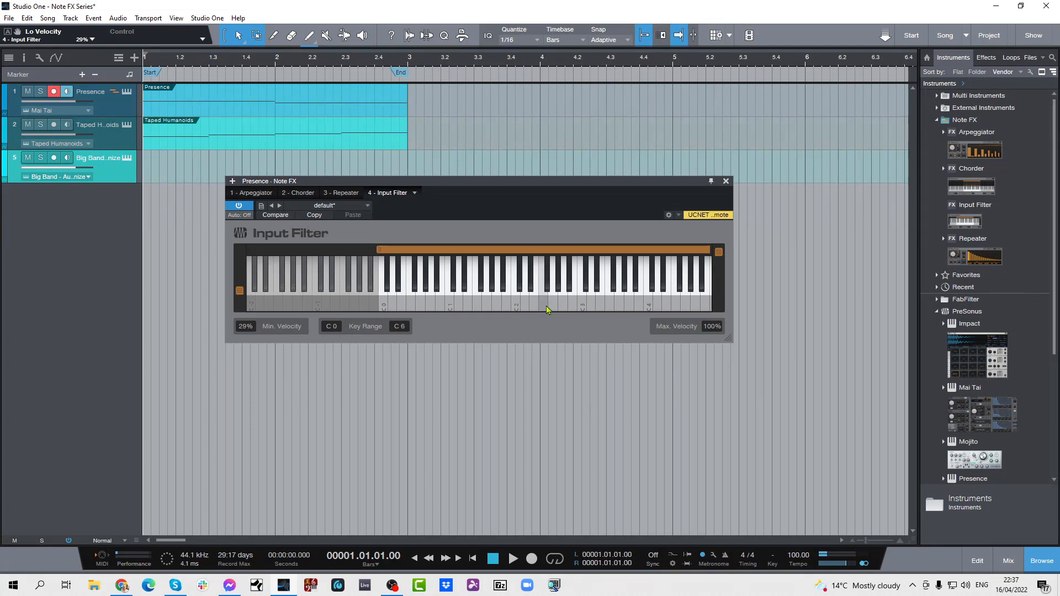
{"action": "mouse_move", "coordinate": [493, 304]}
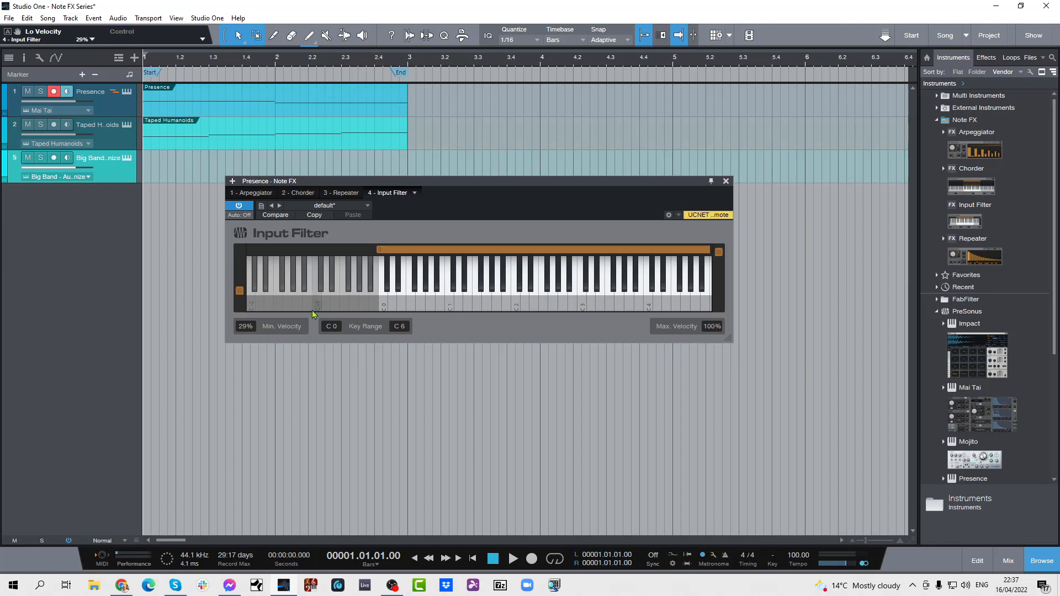
{"action": "mouse_move", "coordinate": [241, 332]}
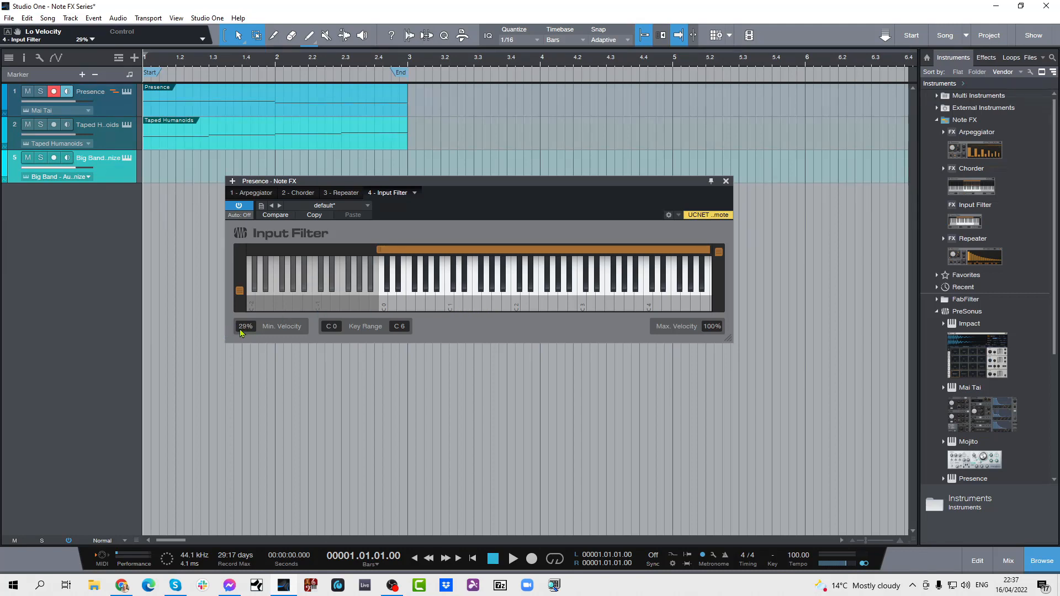
{"action": "mouse_move", "coordinate": [505, 300]}
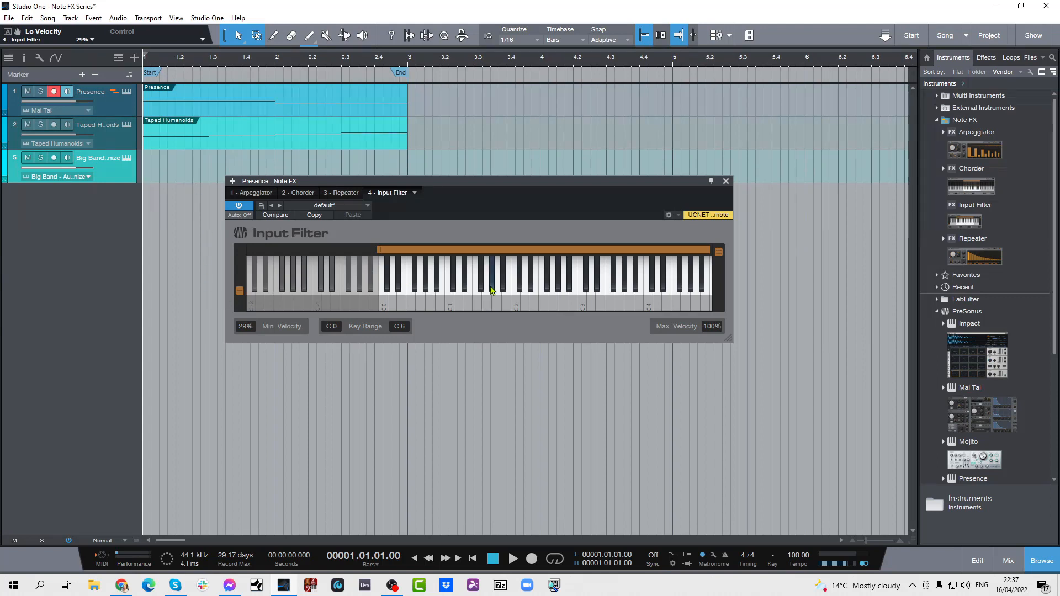
{"action": "mouse_move", "coordinate": [588, 291]}
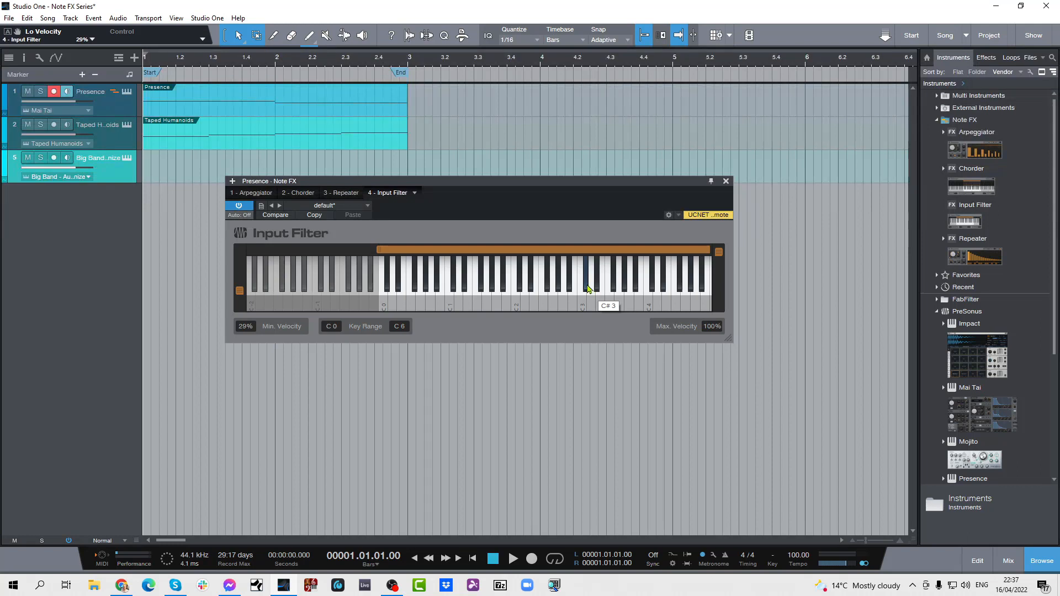
{"action": "mouse_move", "coordinate": [472, 301]}
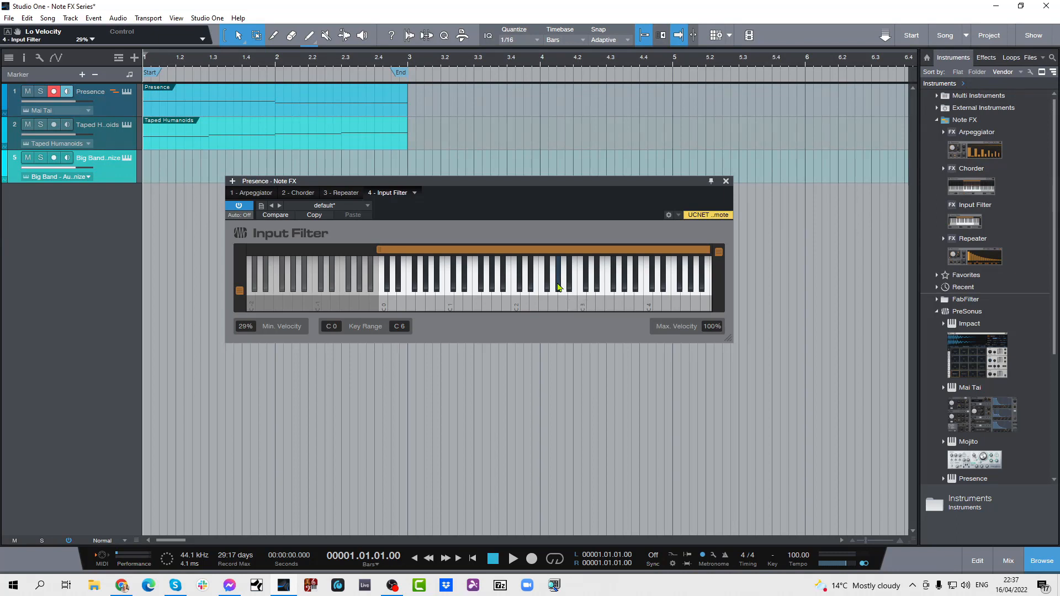
{"action": "mouse_move", "coordinate": [555, 286]}
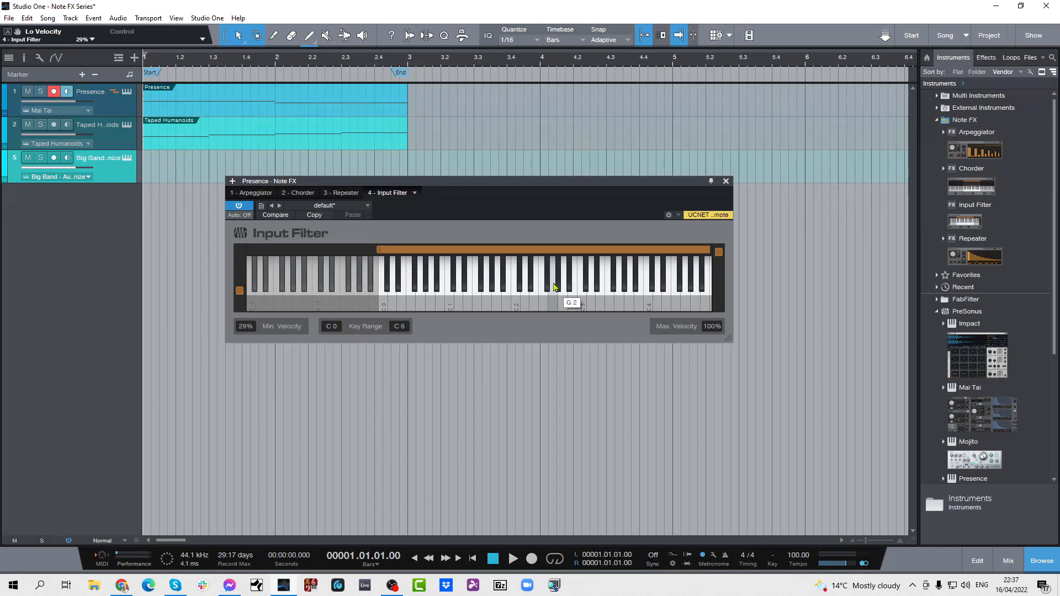
{"action": "mouse_move", "coordinate": [456, 297]}
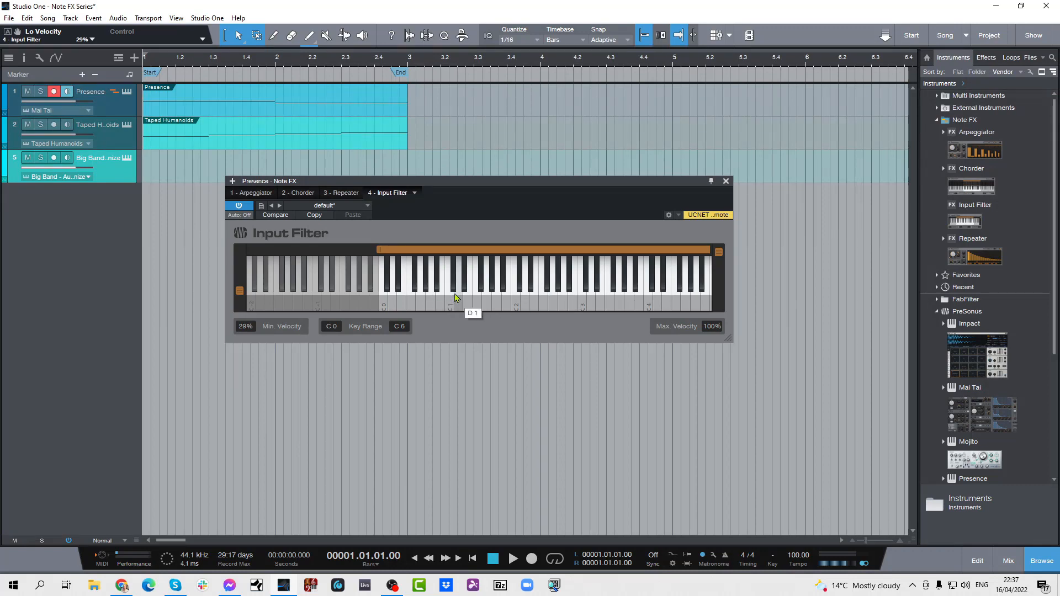
{"action": "mouse_move", "coordinate": [305, 305]}
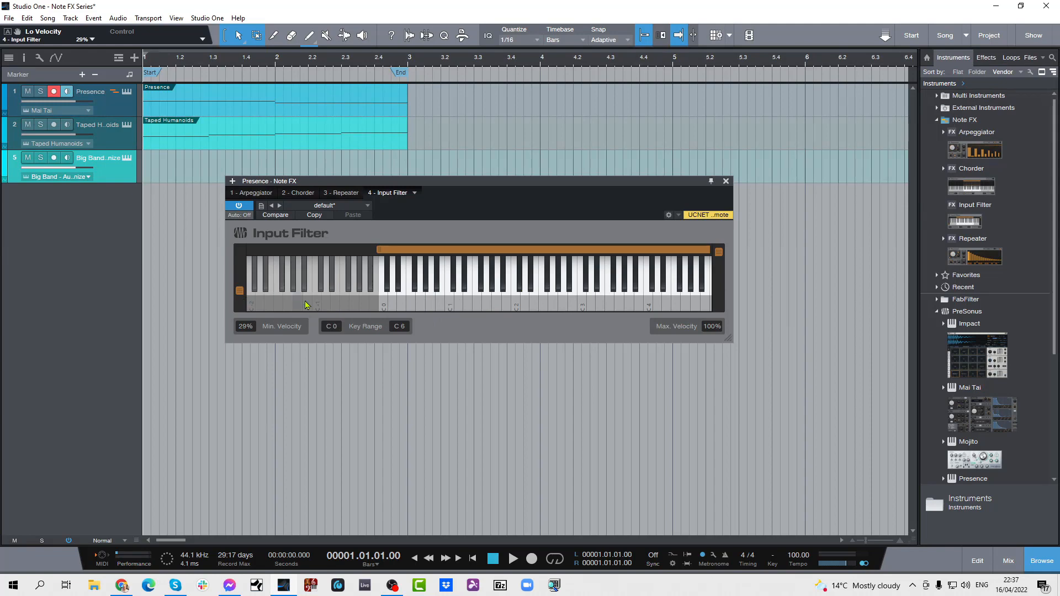